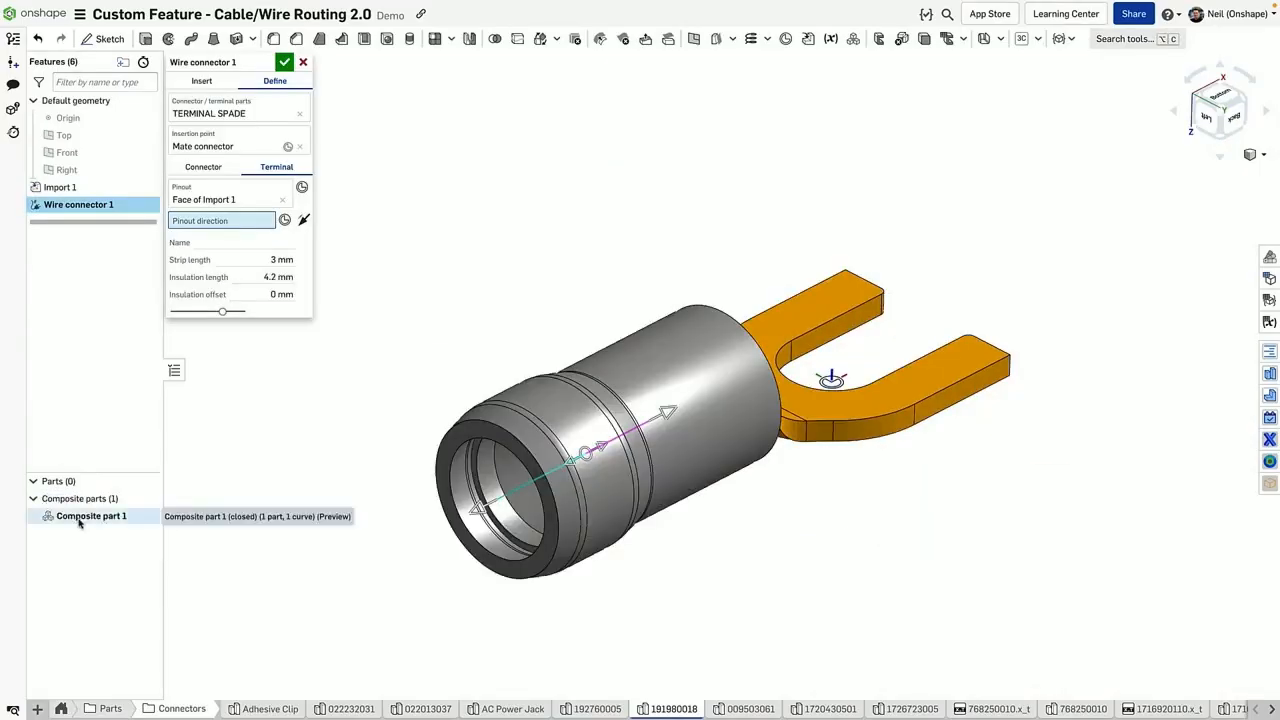
Step: Name the wire connector '3.5mm SPADE TERMINAL' and adjust its strip length
click(230, 242)
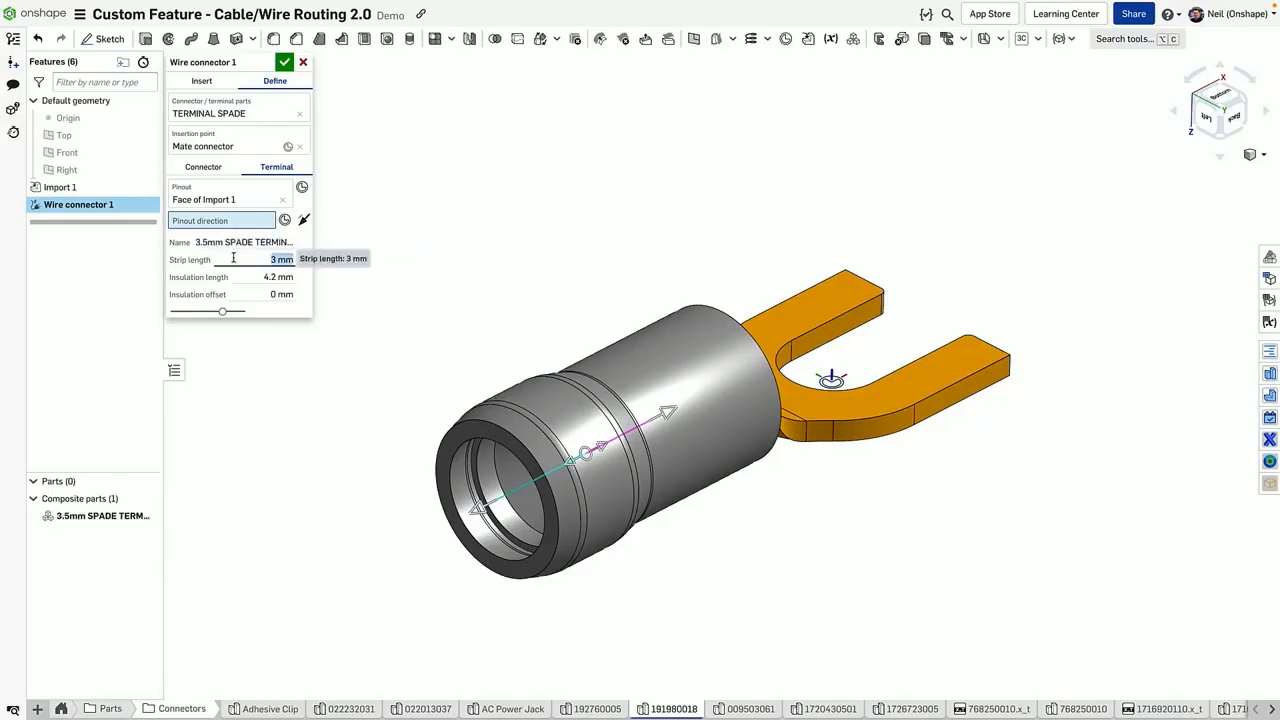
triple_click(244, 242)
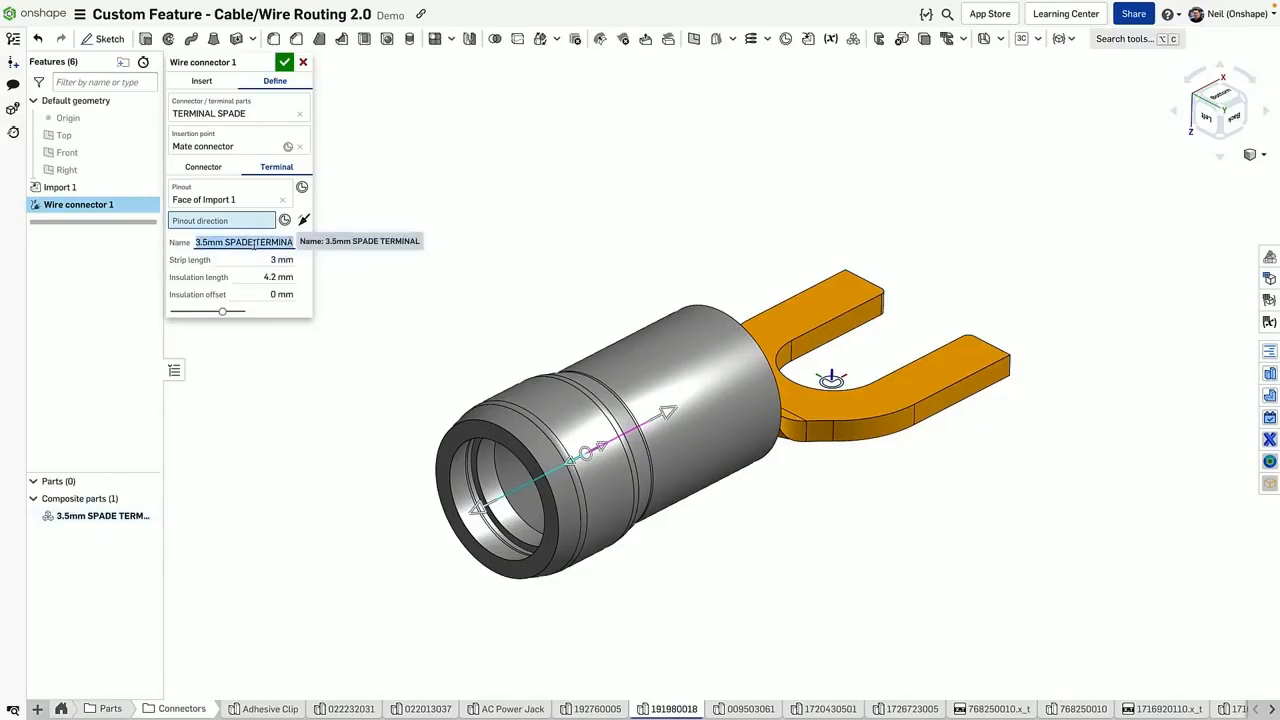
click(272, 708)
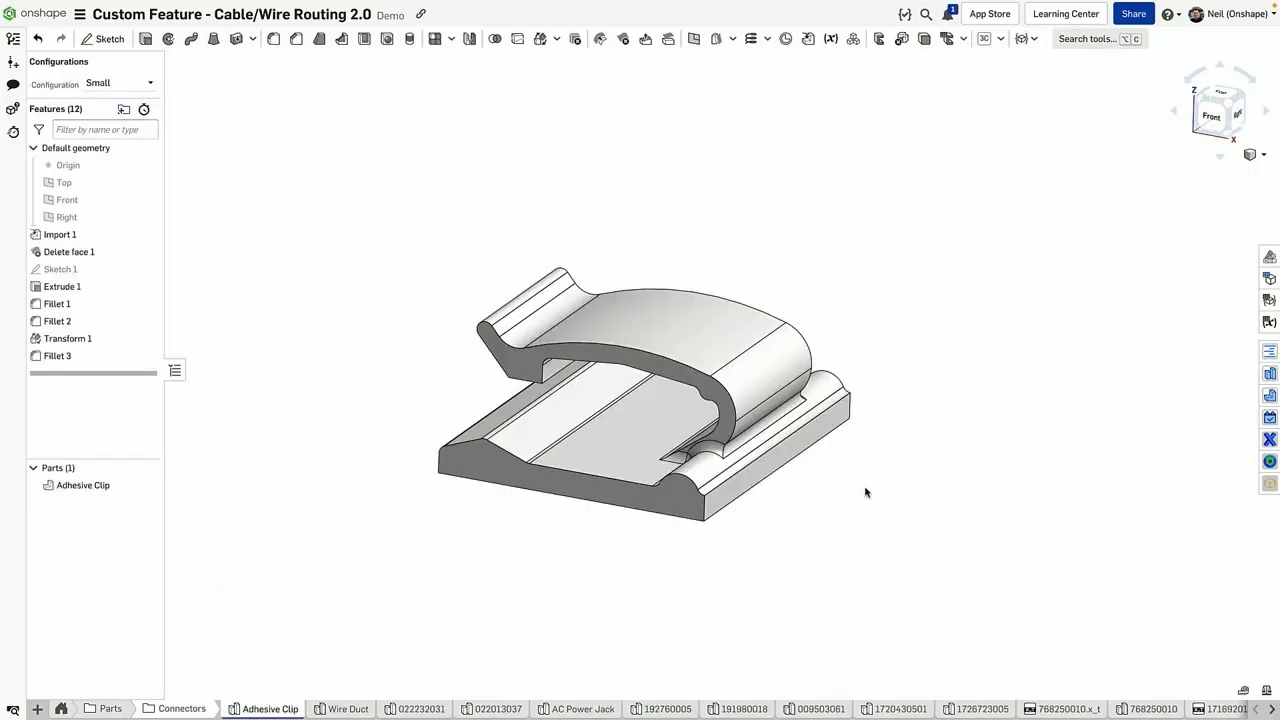
Step: Add a Wire clip feature to the Adhesive Clip with its curved edge as the clip axis
click(1028, 38)
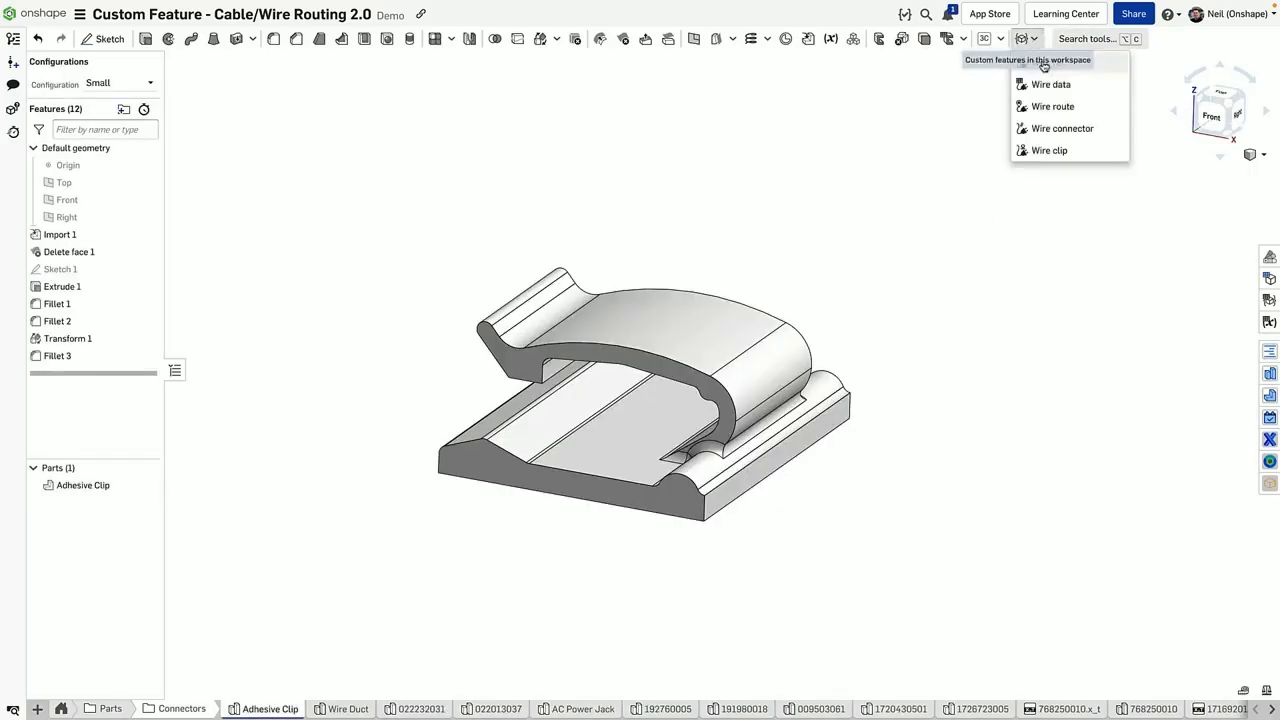
click(1048, 150)
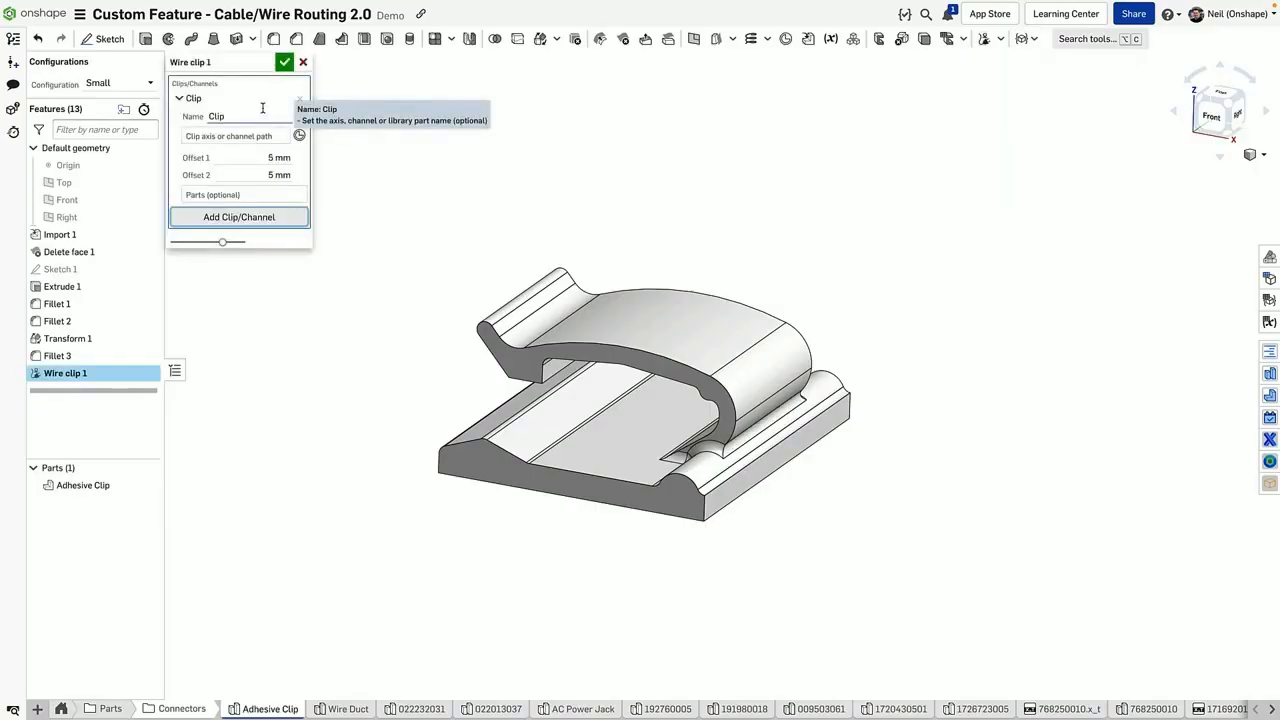
click(236, 136)
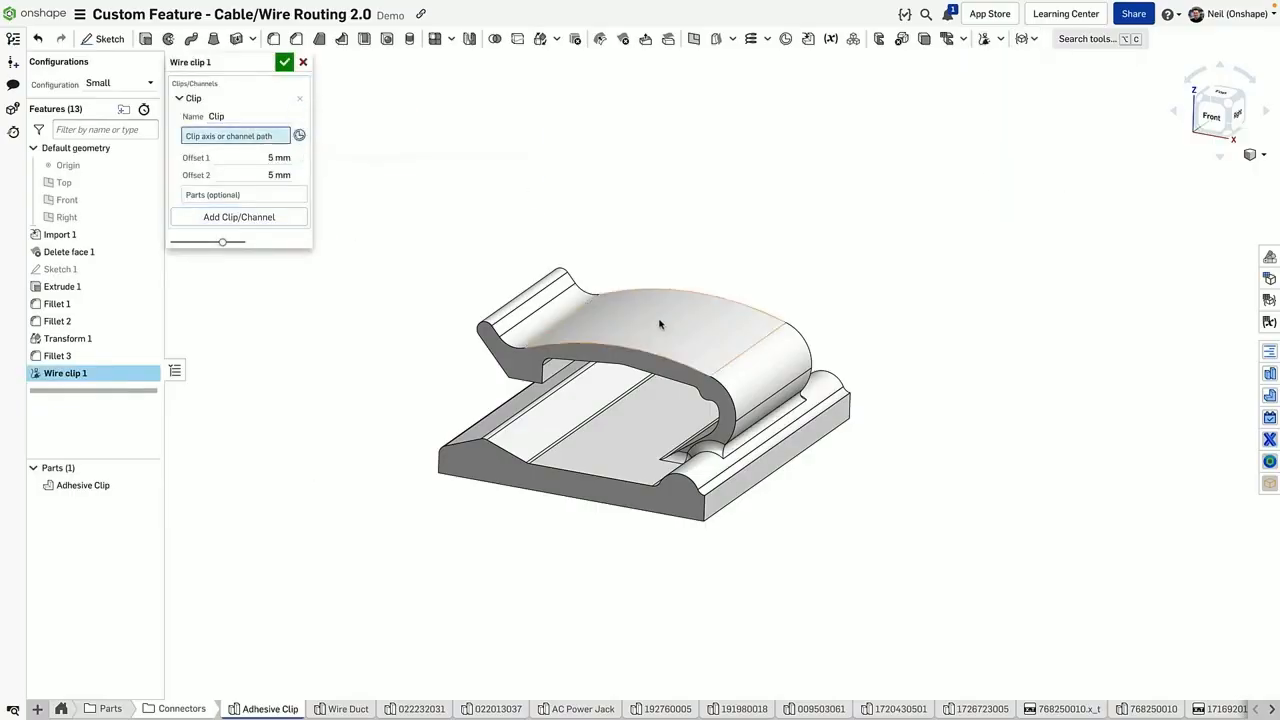
click(660, 320)
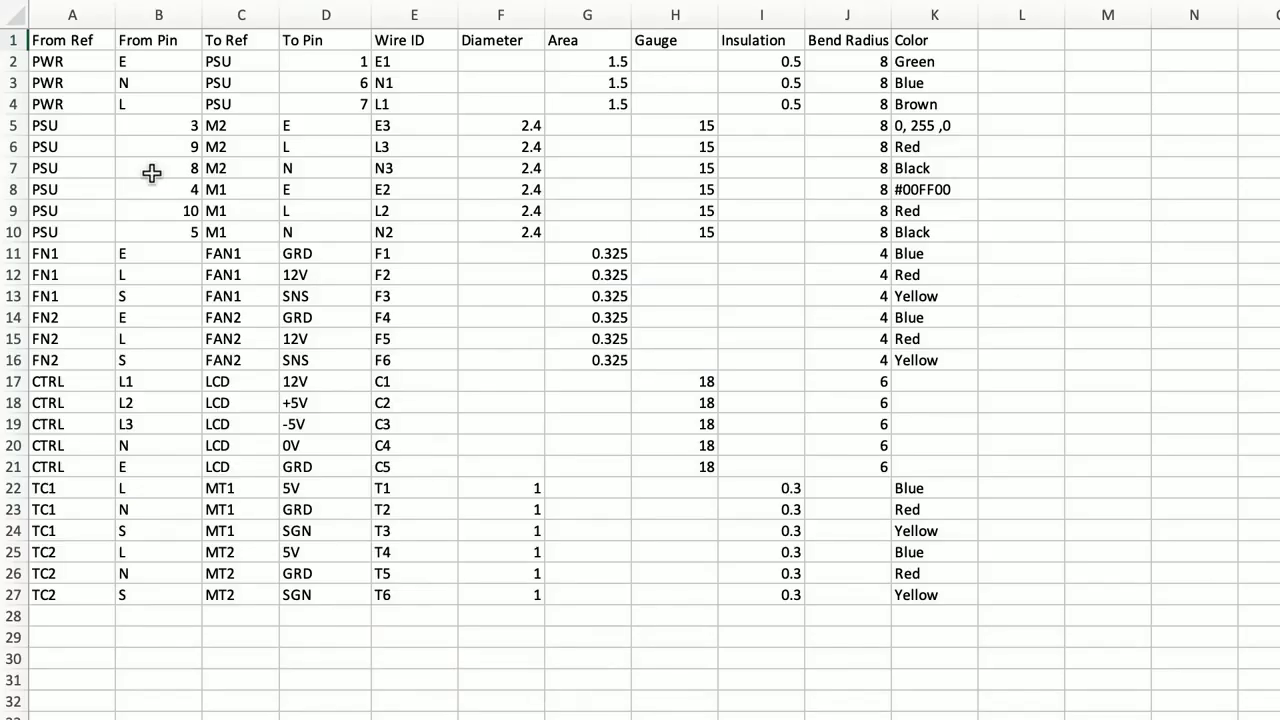
click(16, 40)
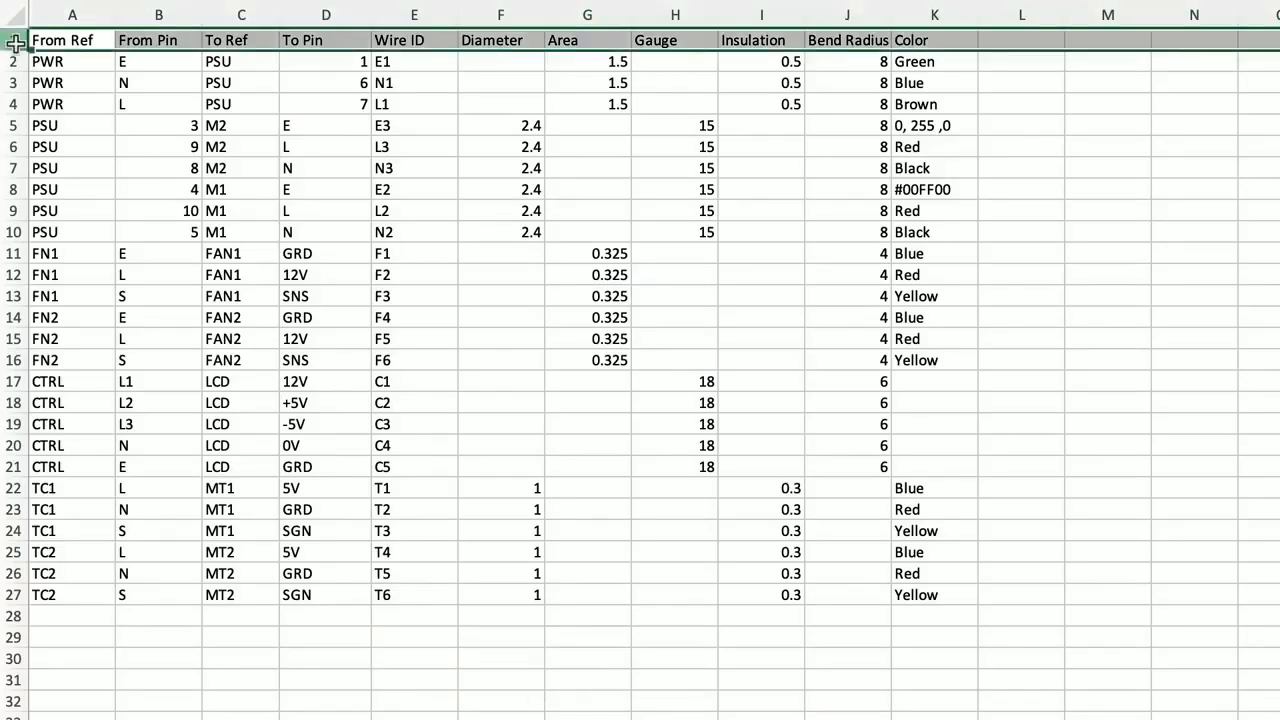
click(414, 14)
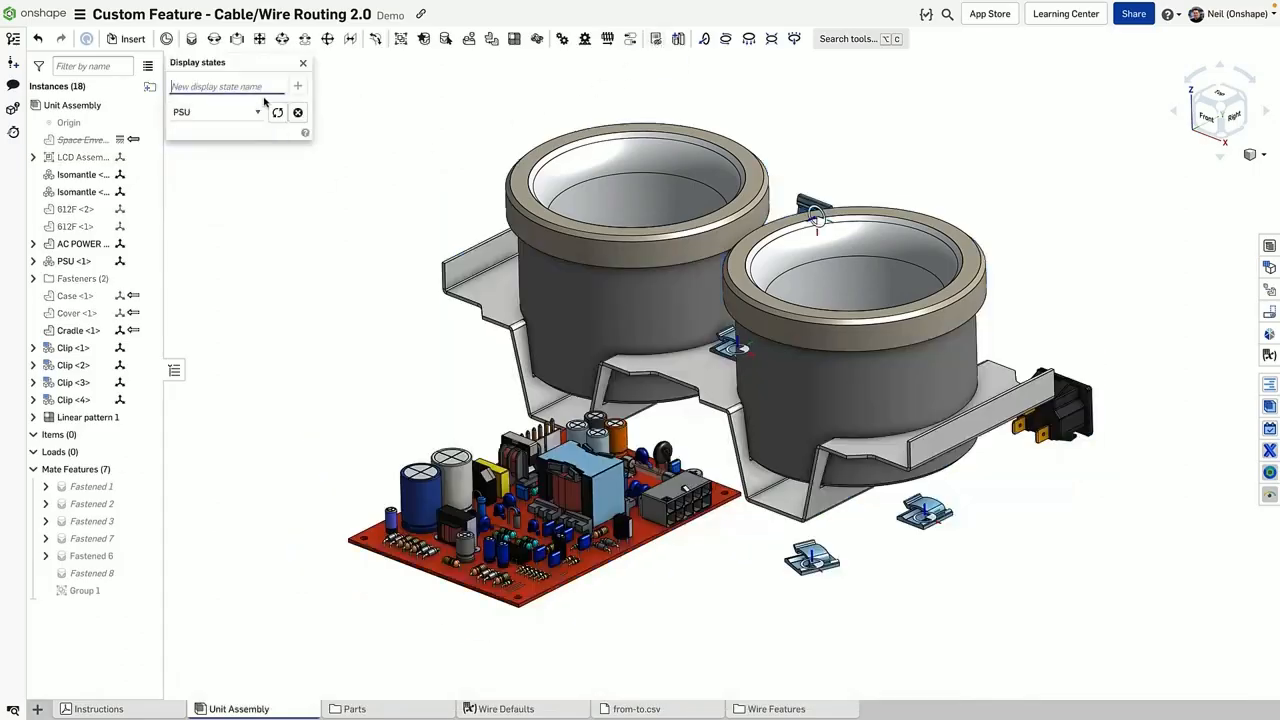
Step: Create a Part Studio in context from the Unit Assembly's Origin
click(304, 62)
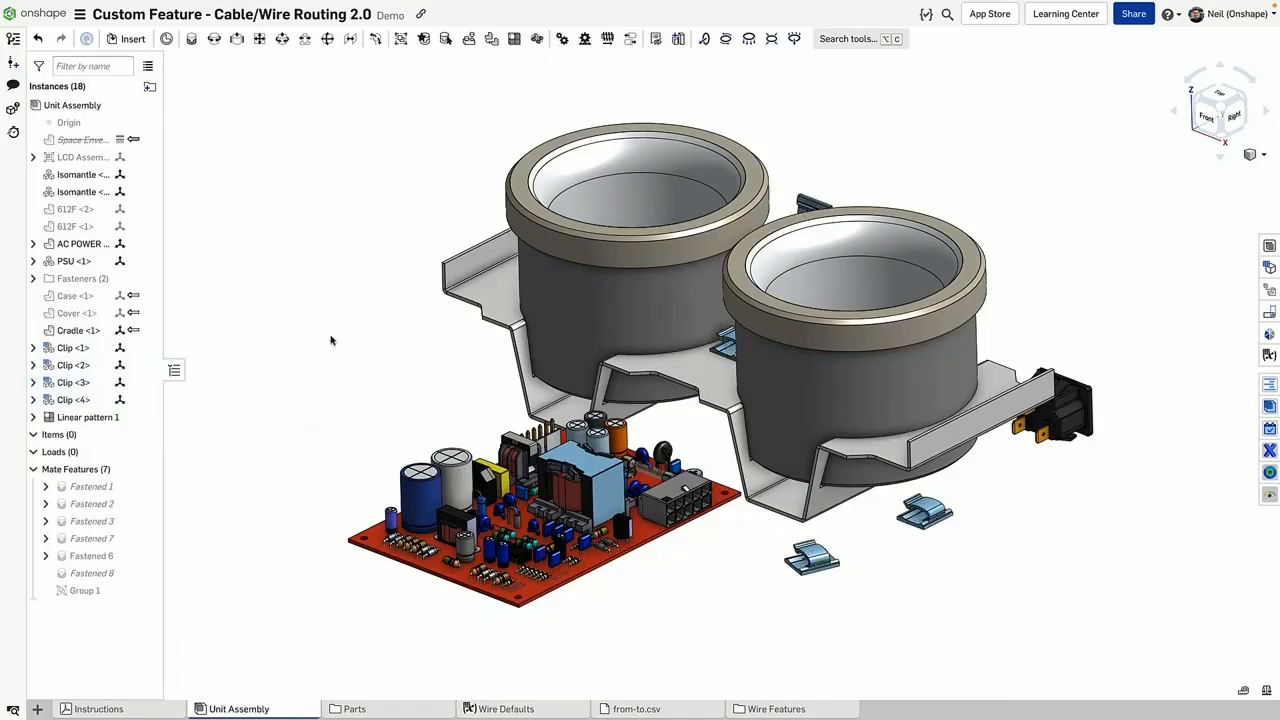
right_click(68, 122)
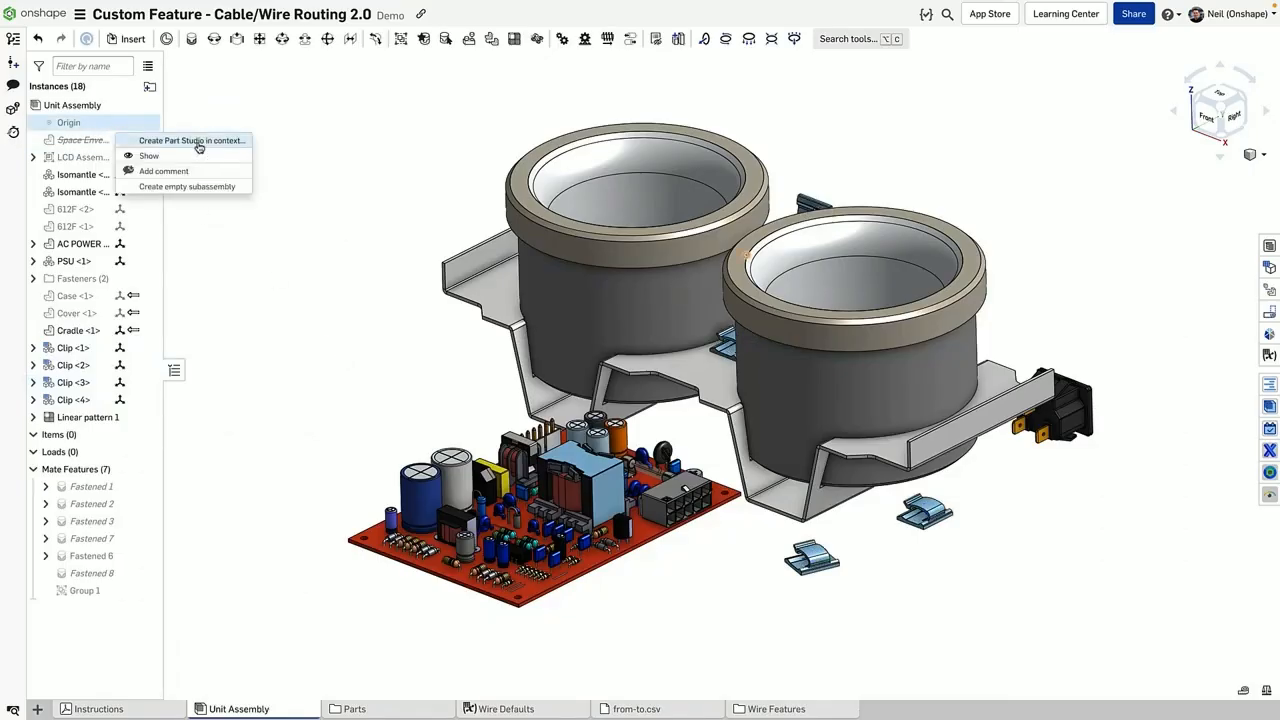
click(190, 140)
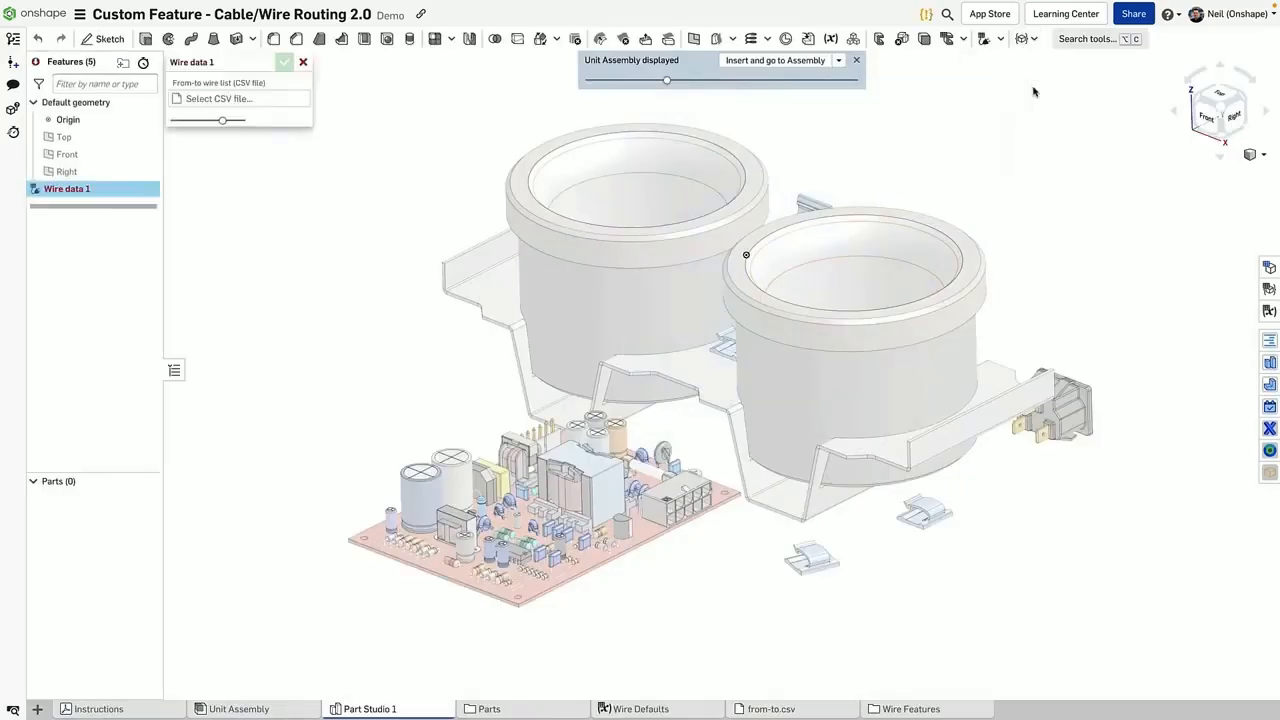
Step: Load from-to.csv as the Wire data feature's wire list
click(220, 98)
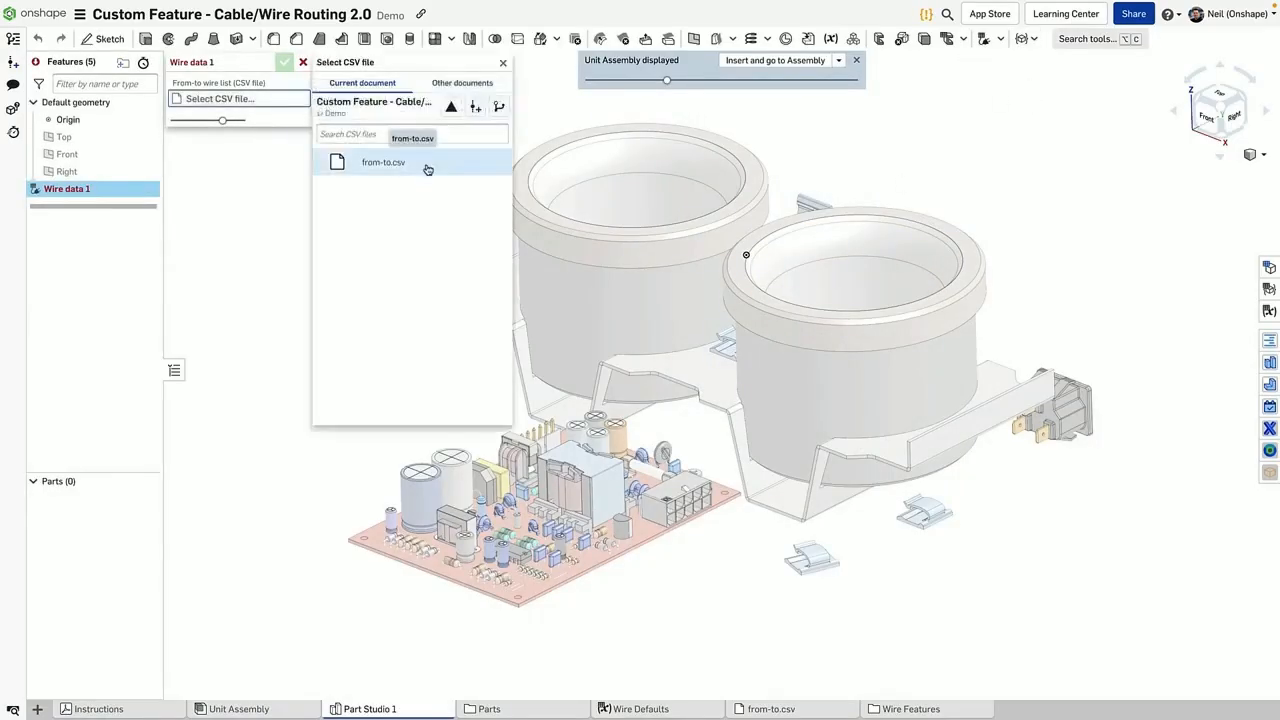
click(384, 162)
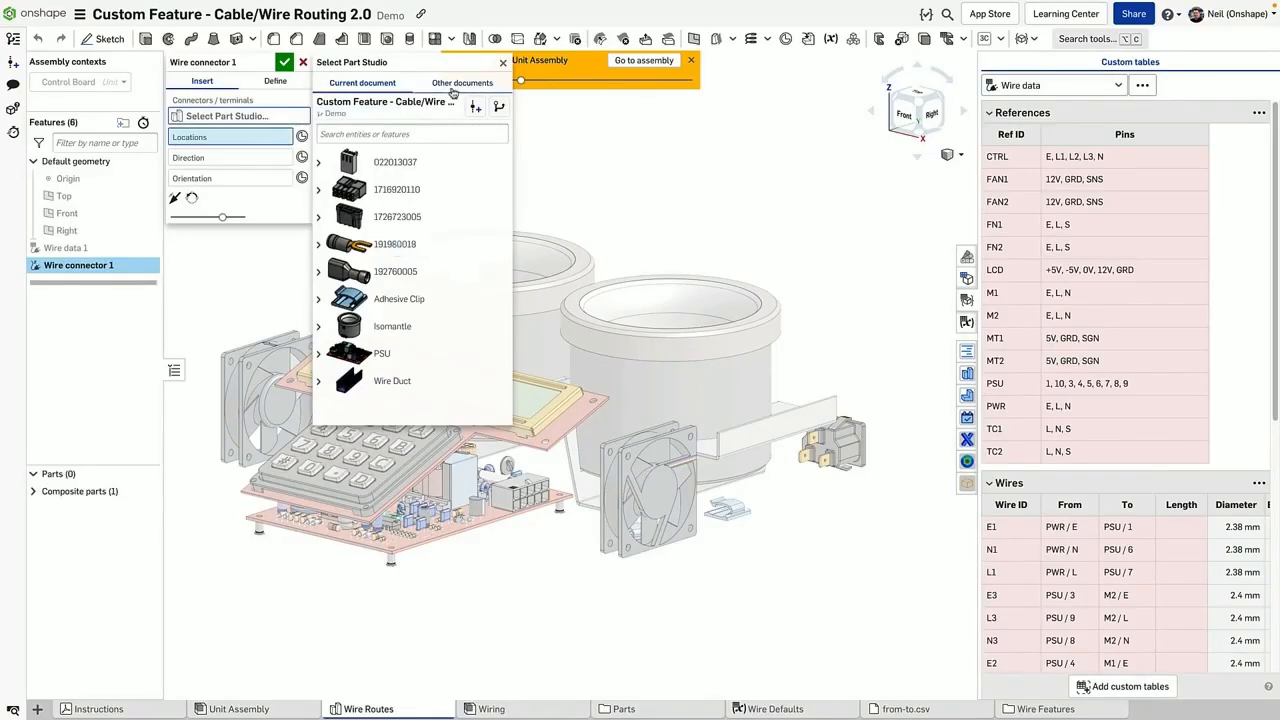
click(394, 272)
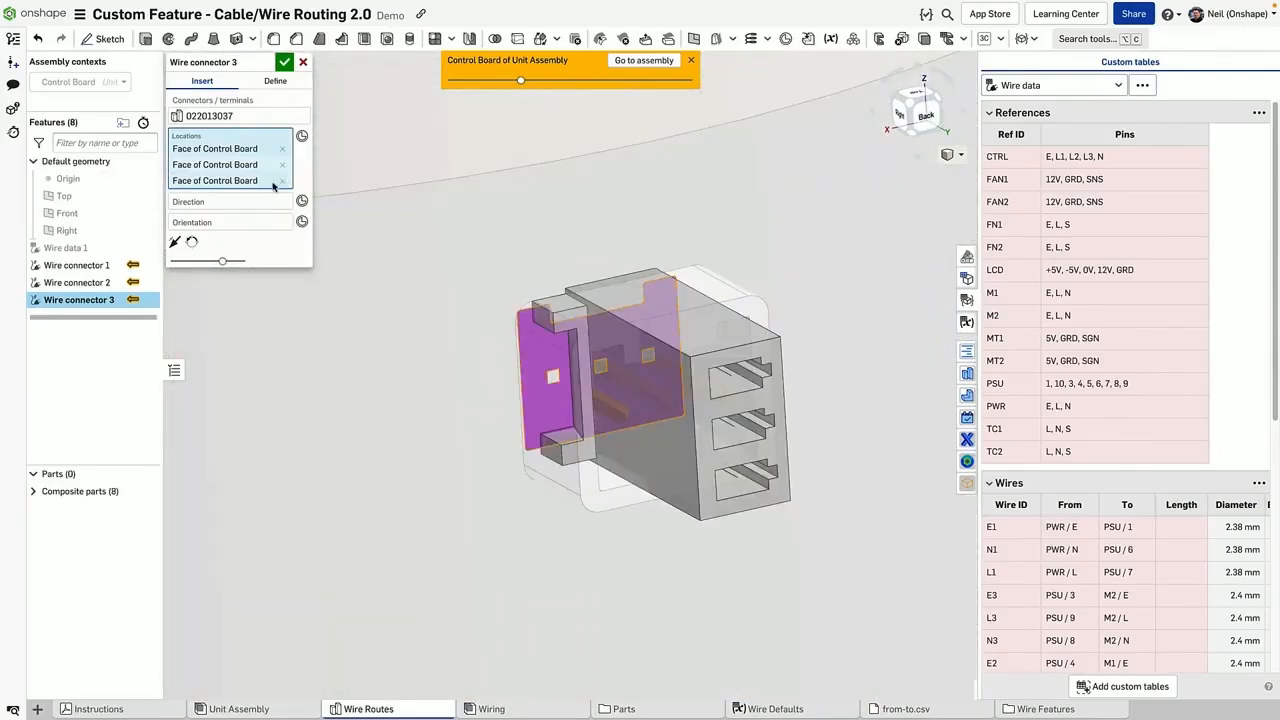
click(284, 62)
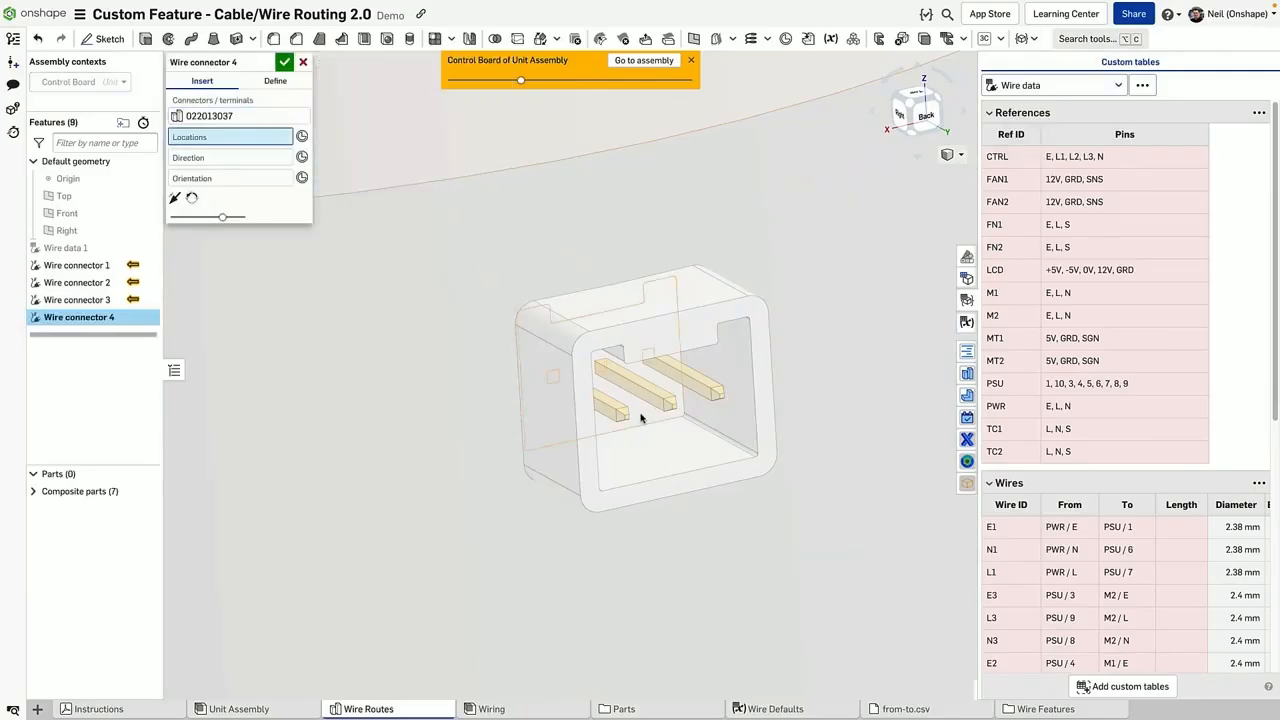
click(284, 62)
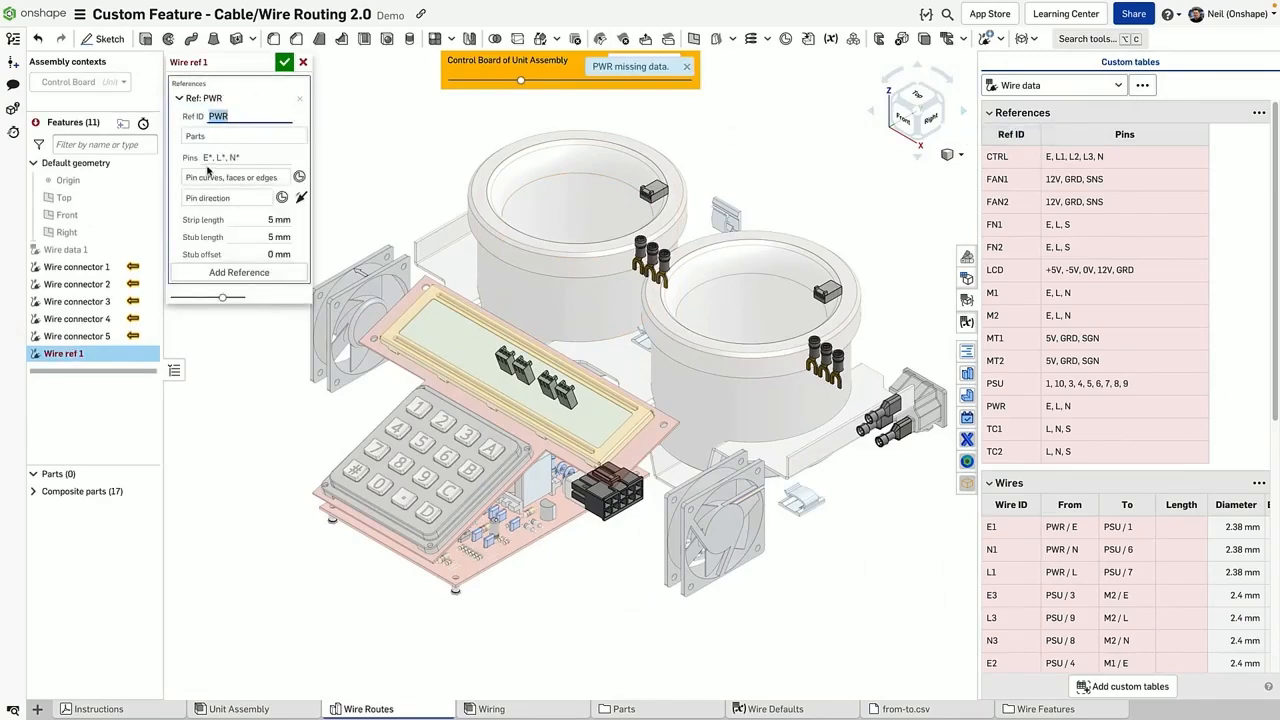
mouse_move(212, 156)
text(PSU)
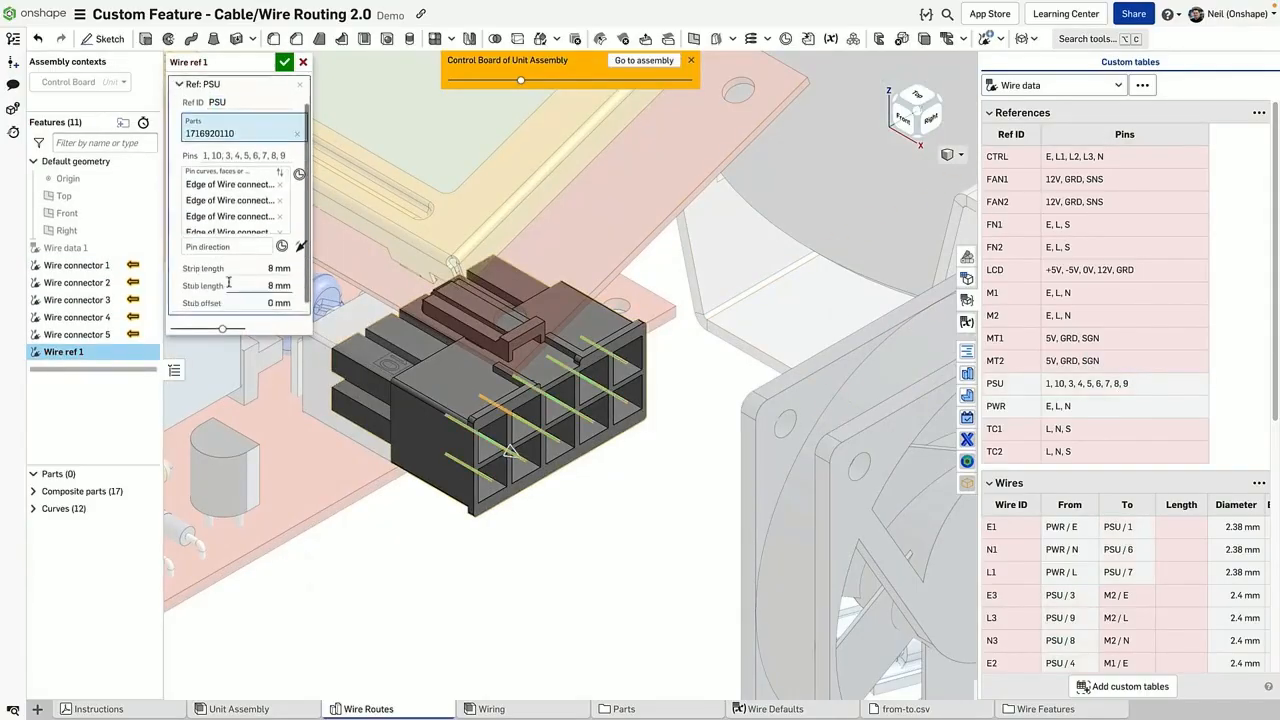
Step: Confirm the Wire ref feature defining PWR and PSU with their pins
click(284, 62)
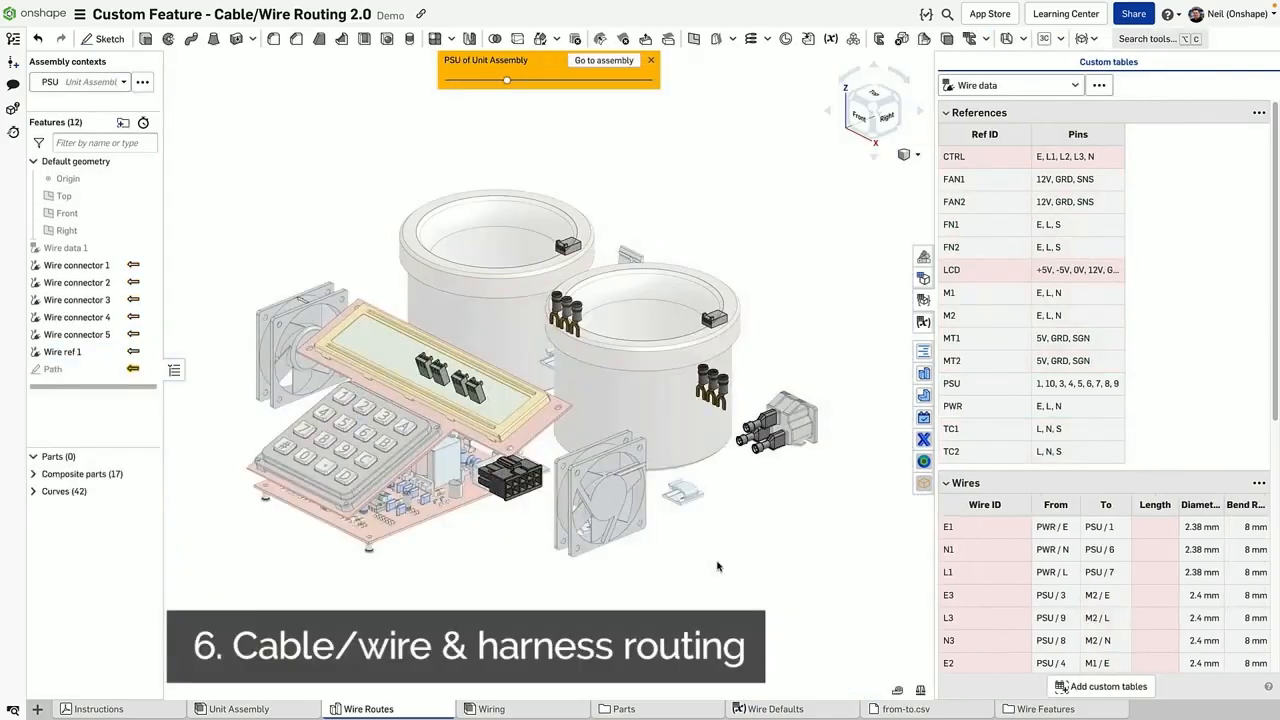
Step: Route green wire E1 from PWR pin E to PSU pin 1, shown in the model, and add a second wire
click(1080, 40)
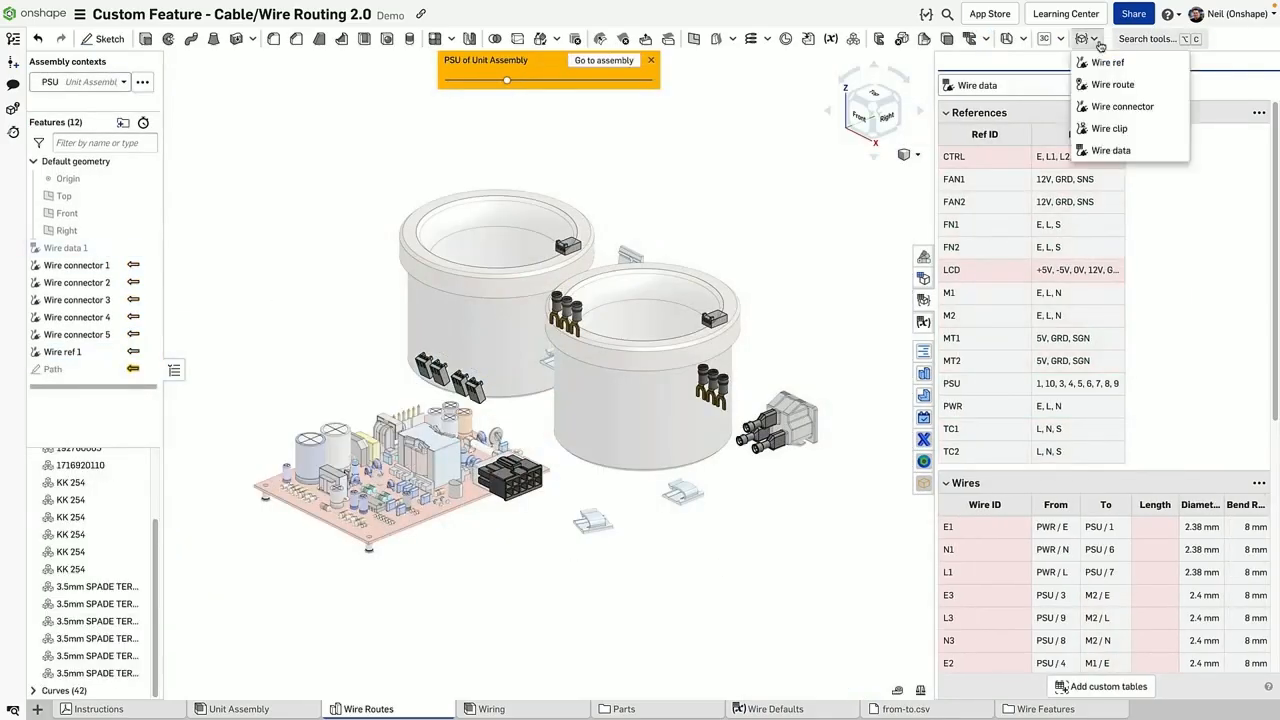
click(1112, 84)
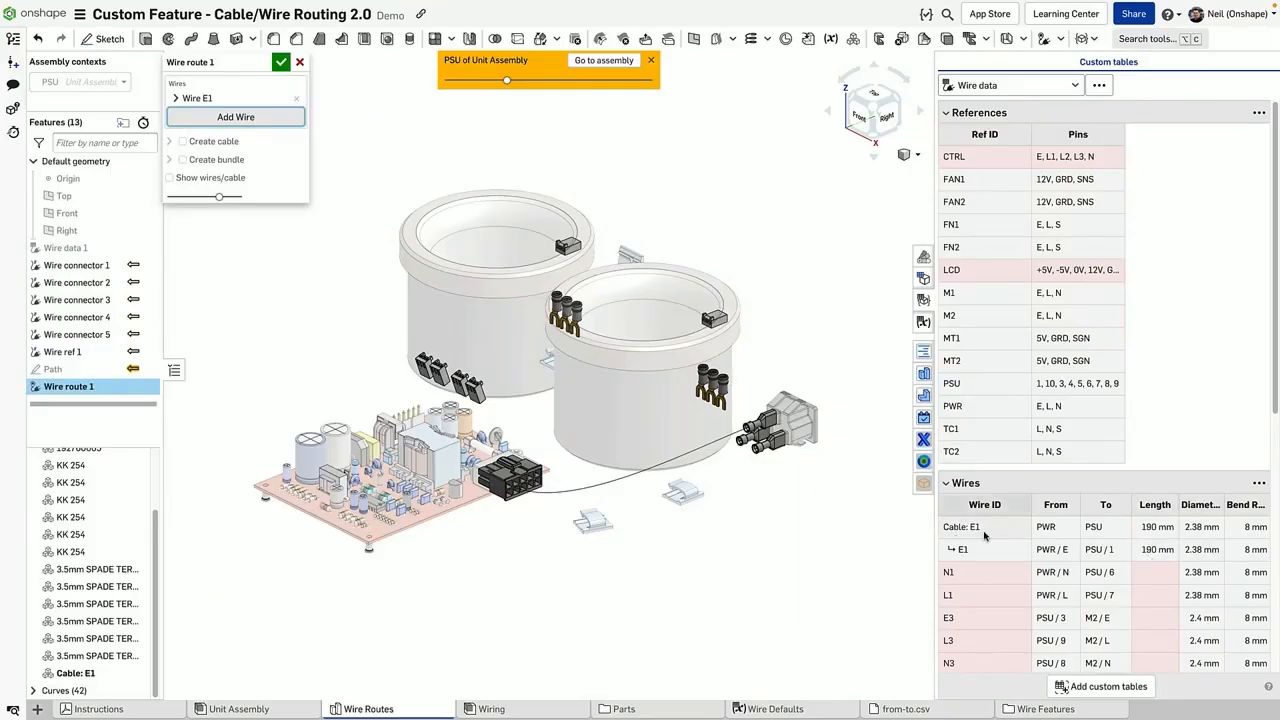
mouse_move(76, 672)
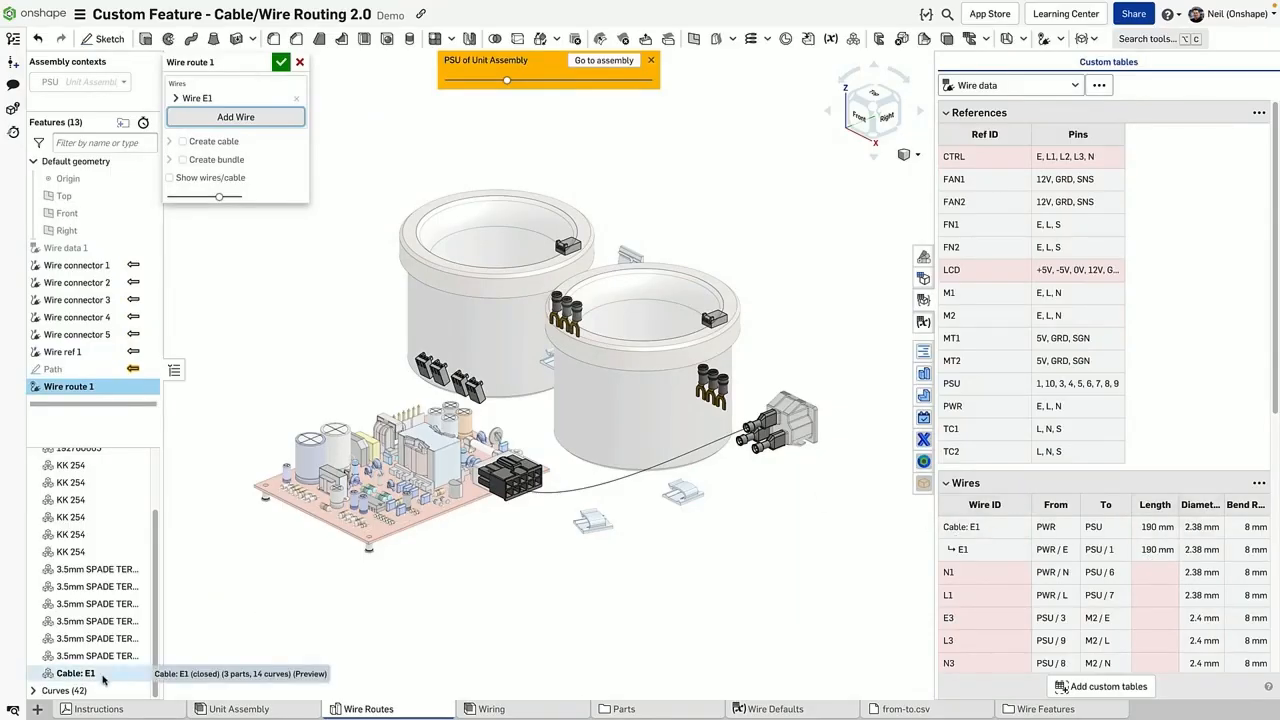
click(168, 176)
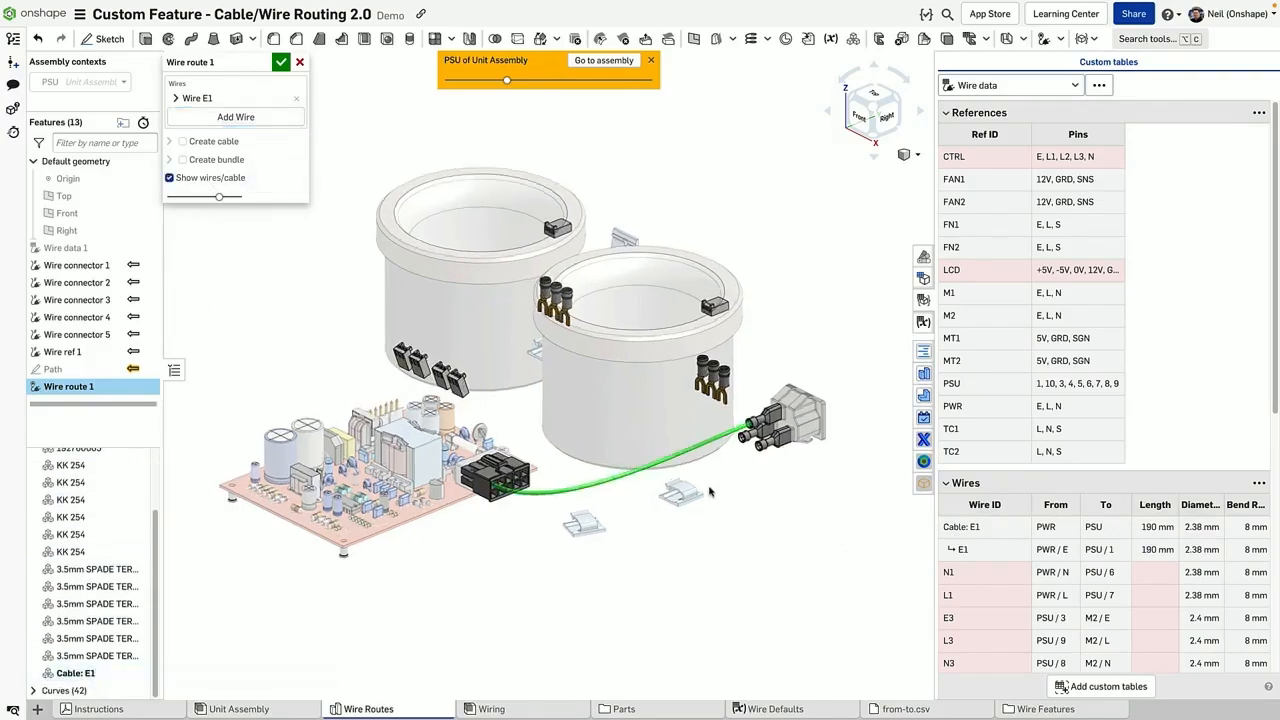
click(196, 96)
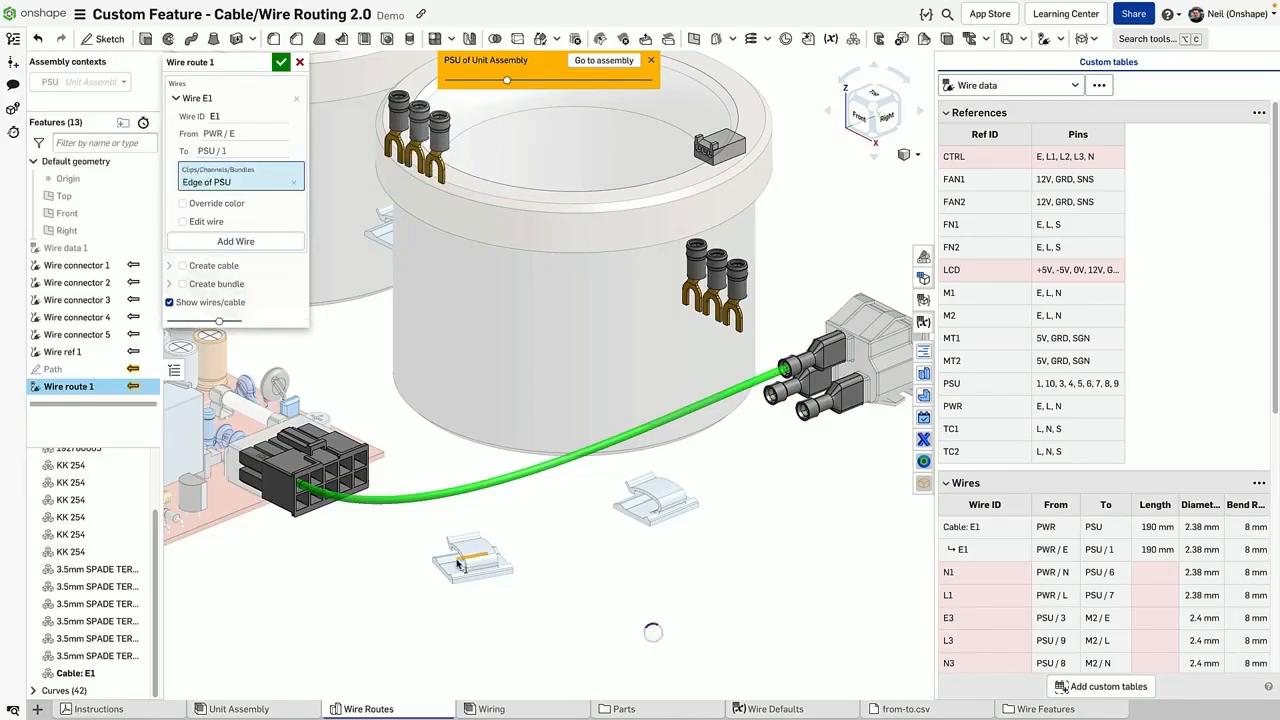
click(470, 560)
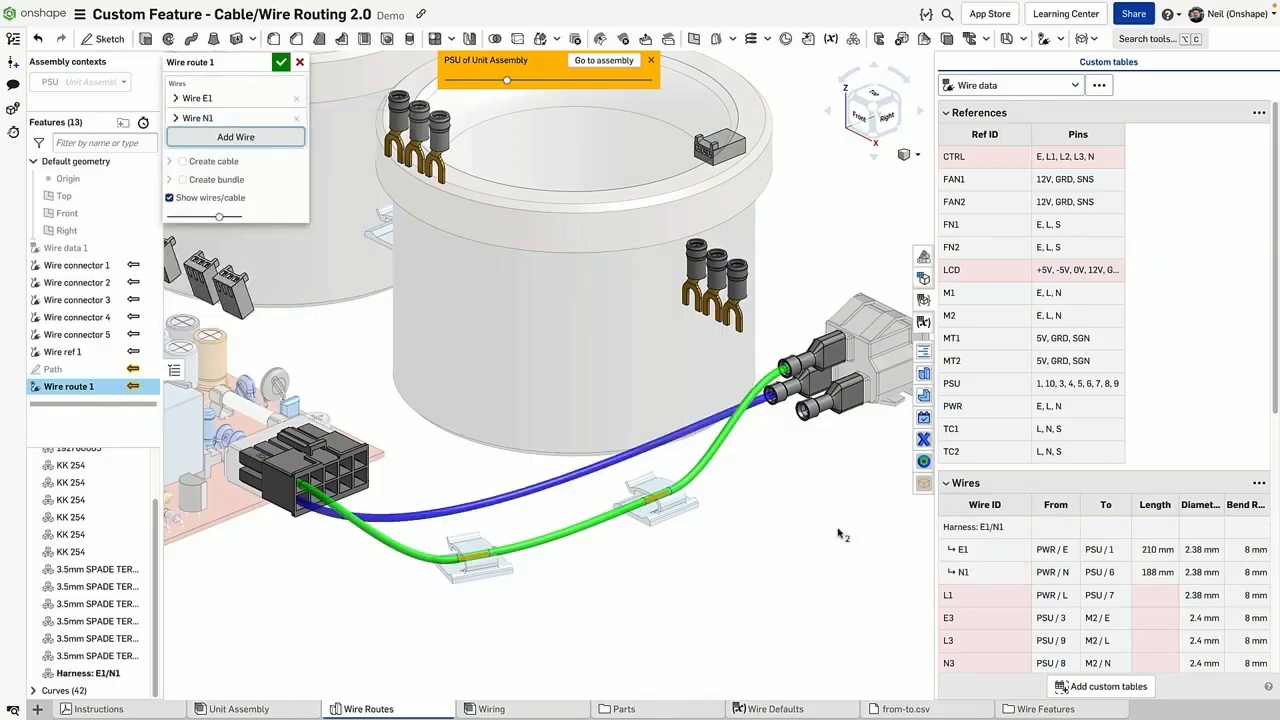
Step: Add wires N1 and L1 to the route and make L1 follow the first wire's path
click(236, 136)
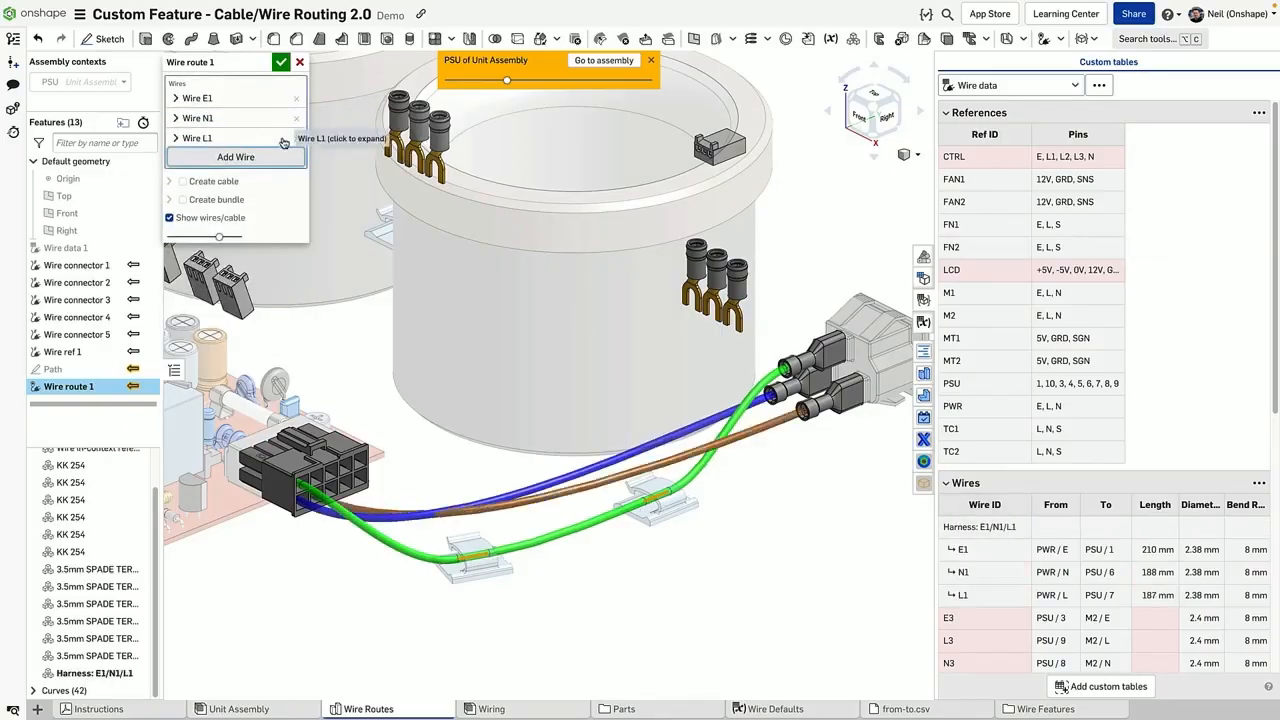
click(196, 118)
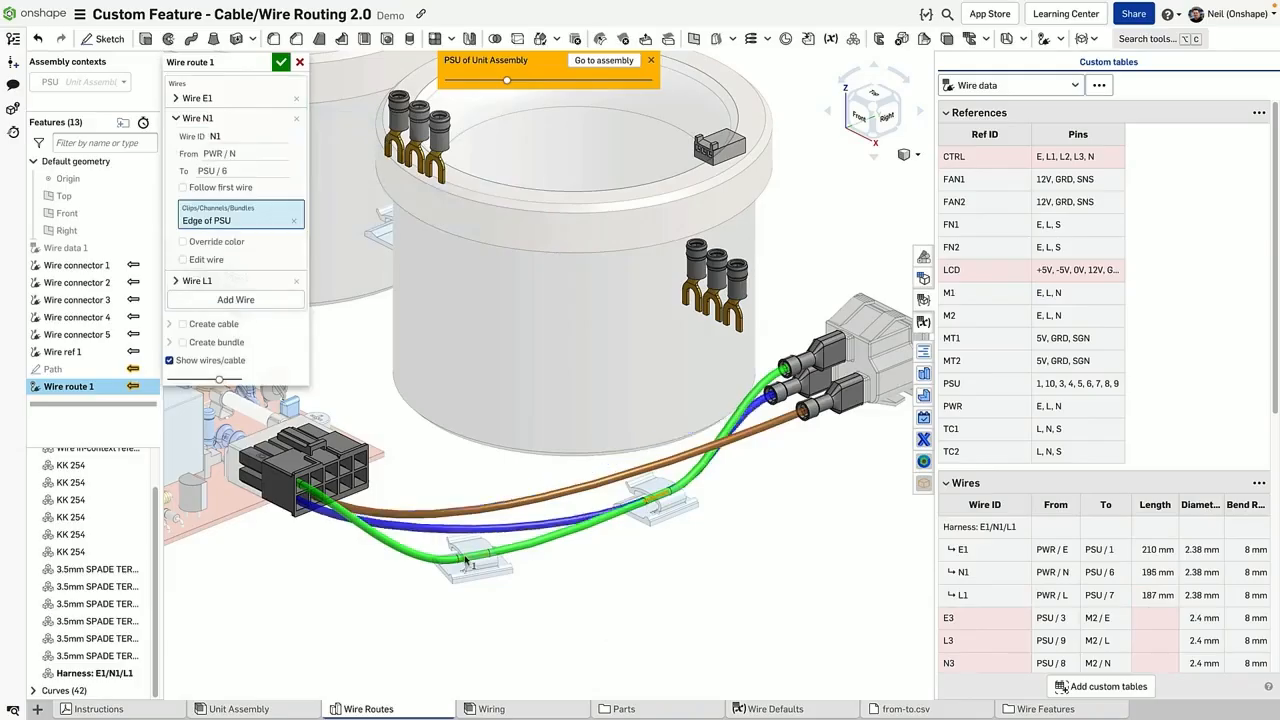
click(176, 116)
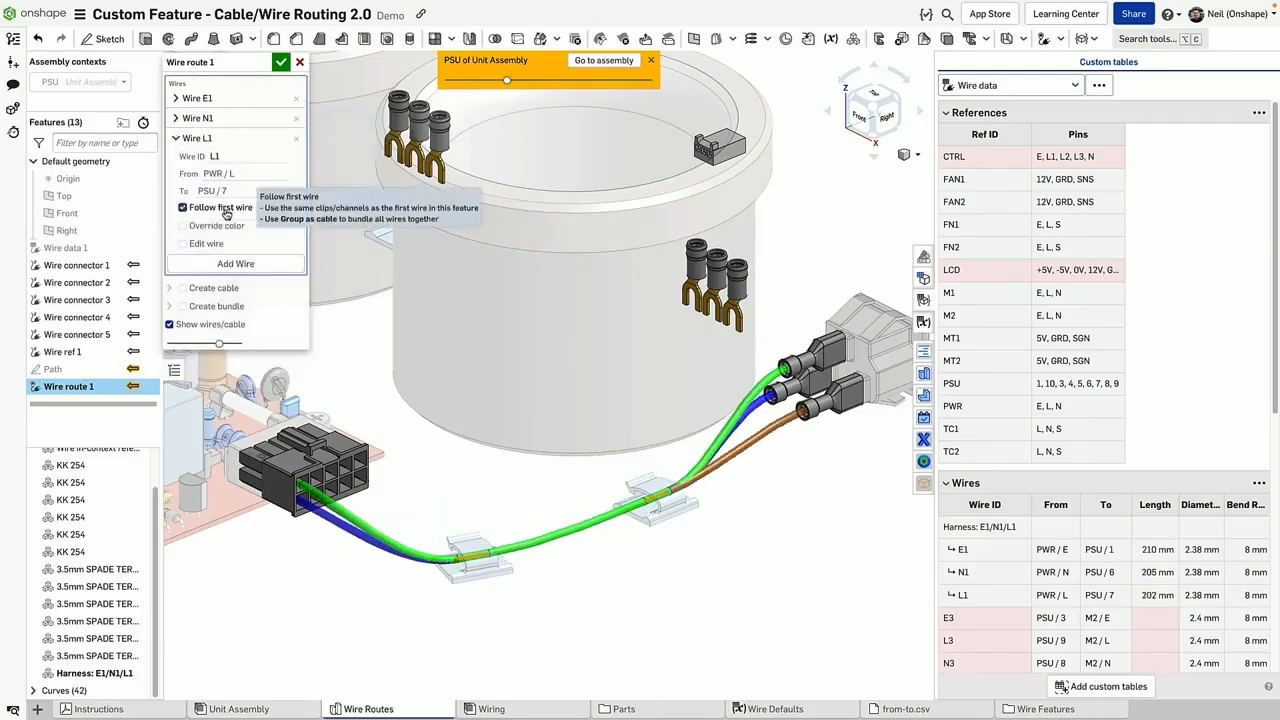
click(170, 180)
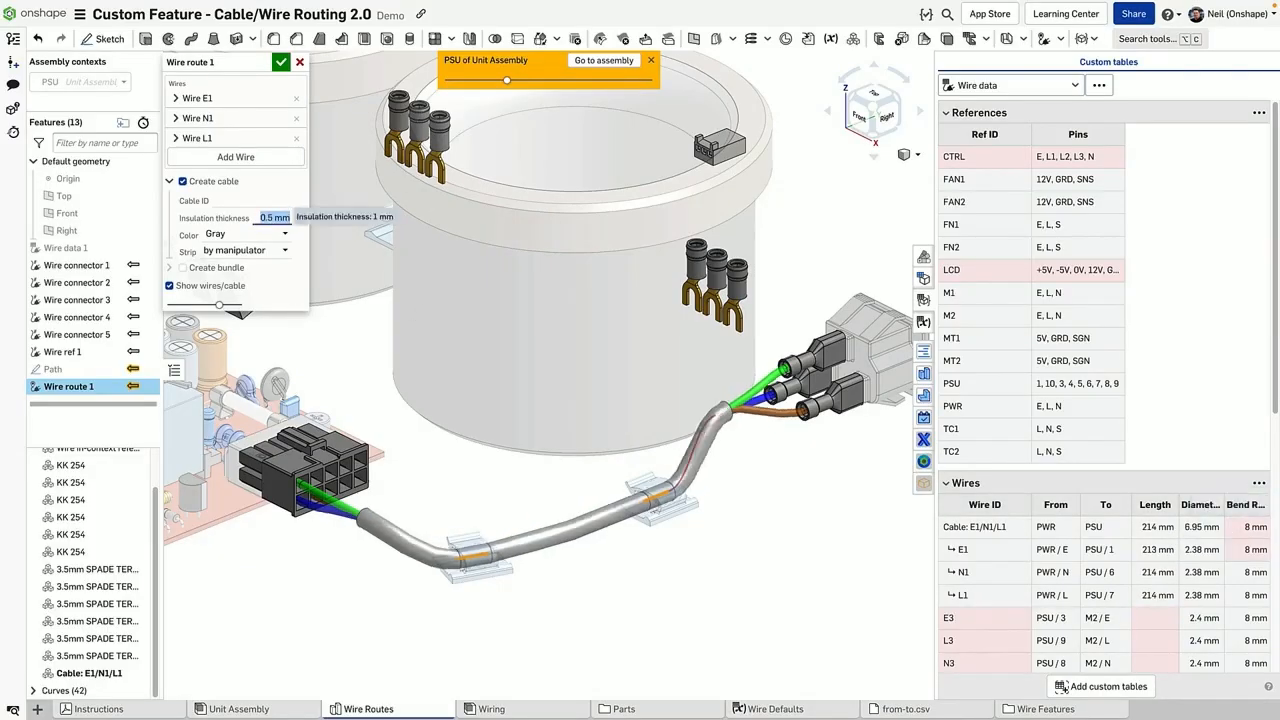
Step: Bundle E1, N1 and L1 into a gray cable with 0.5 mm insulation thickness
click(198, 96)
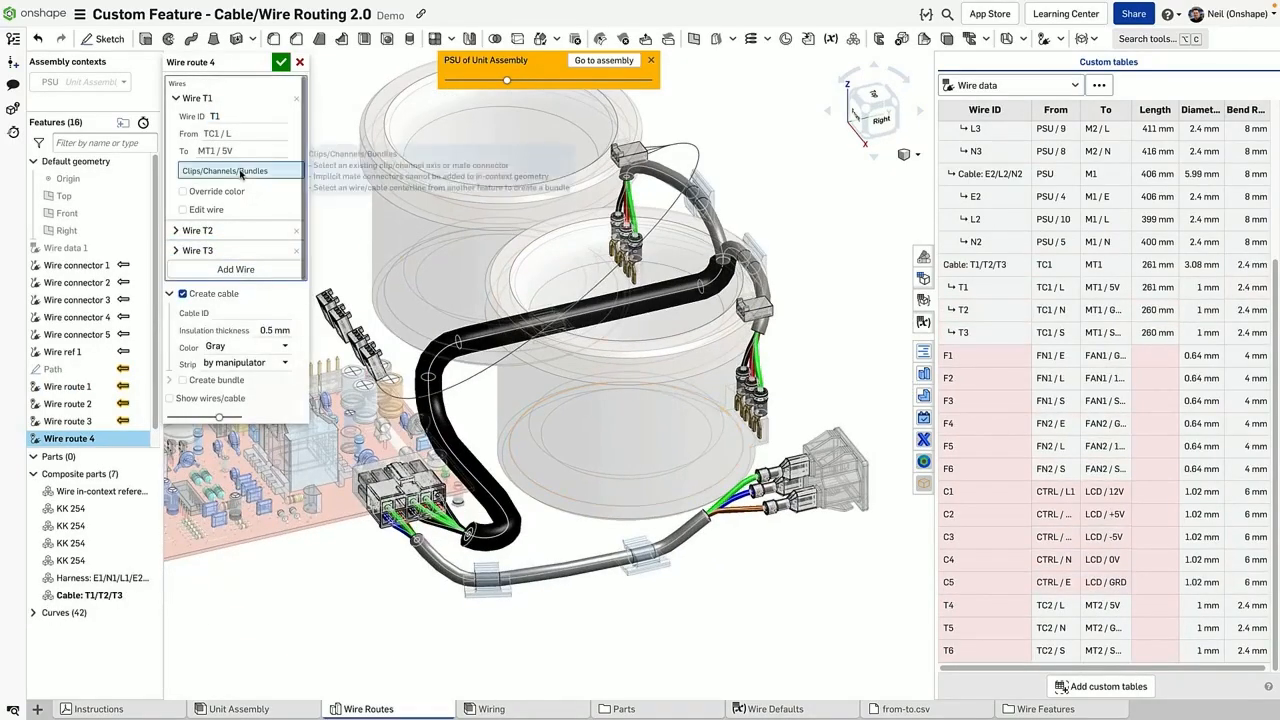
Step: Route cable T1/T2/T3 from TC1 to MT1 along Wire route 3 edges
click(436, 368)
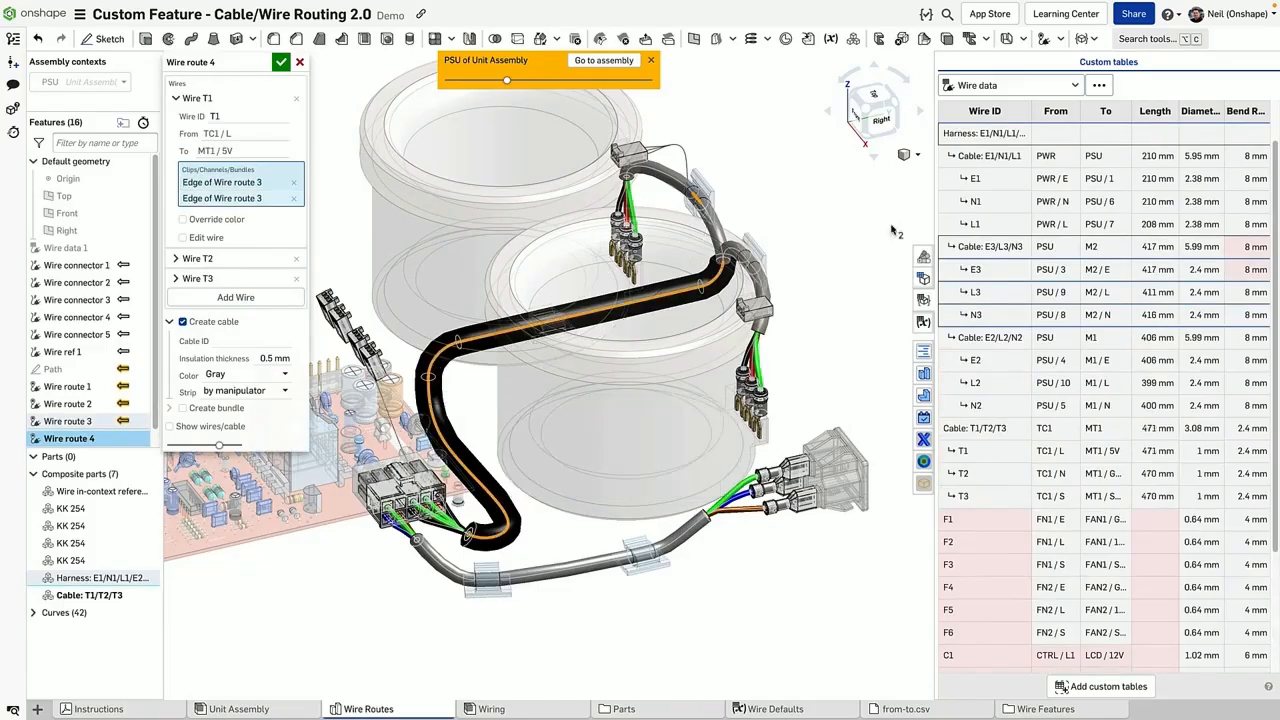
click(168, 426)
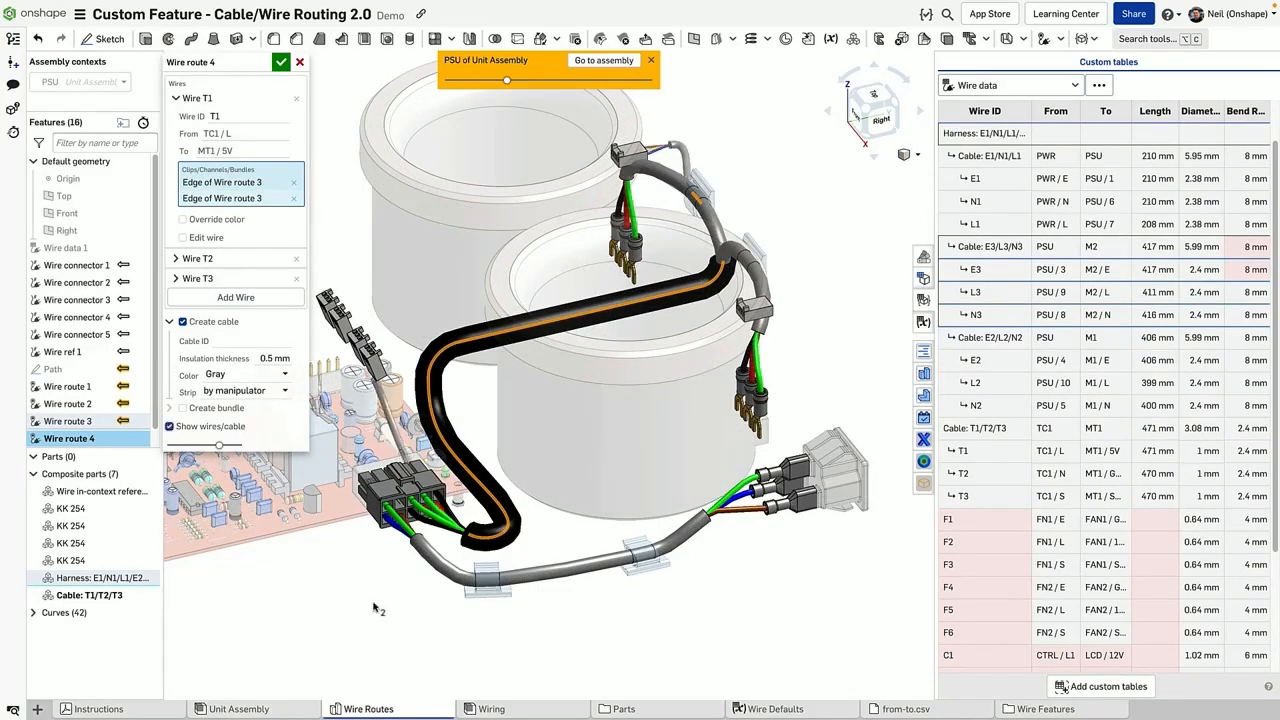